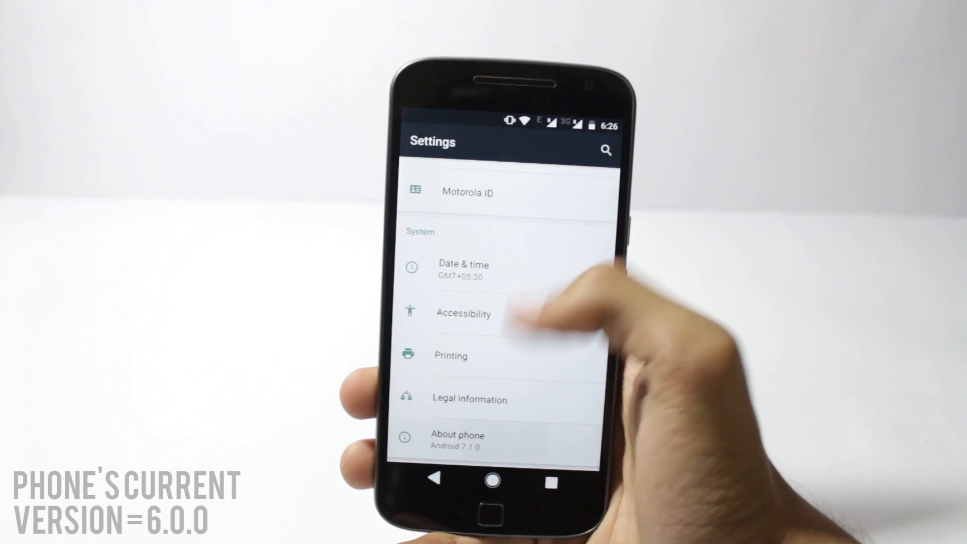
# View About phone in Android Settings to check the current Android version.
pyautogui.click(457, 434)
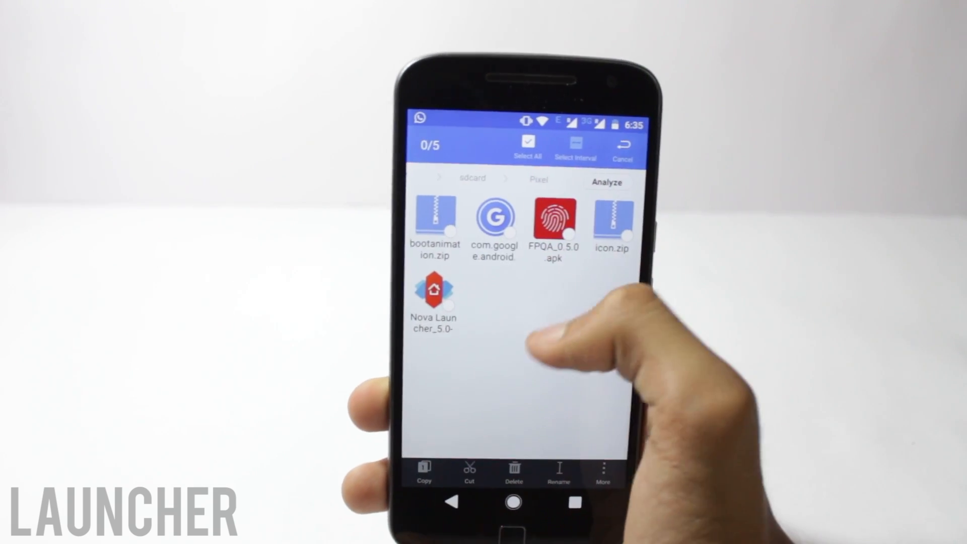
# Leave file selection, reach Settings > Home via quick settings and pick Nova Launcher as home app.
pyautogui.click(623, 148)
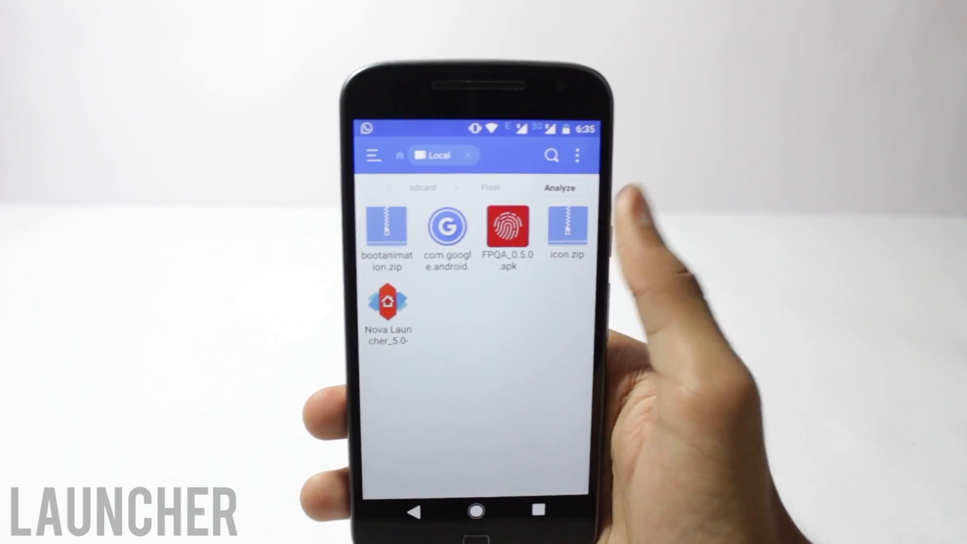
pyautogui.click(387, 307)
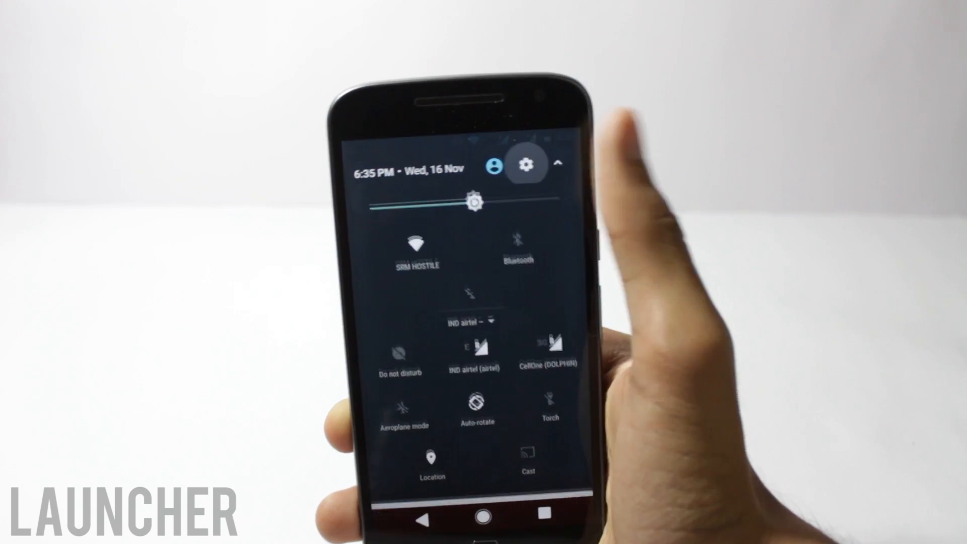
pyautogui.click(526, 163)
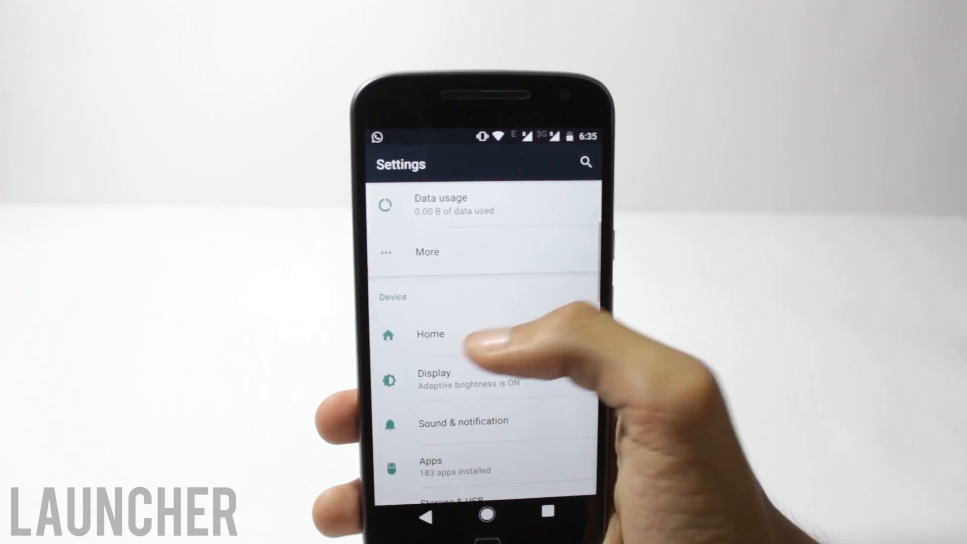
pyautogui.click(430, 333)
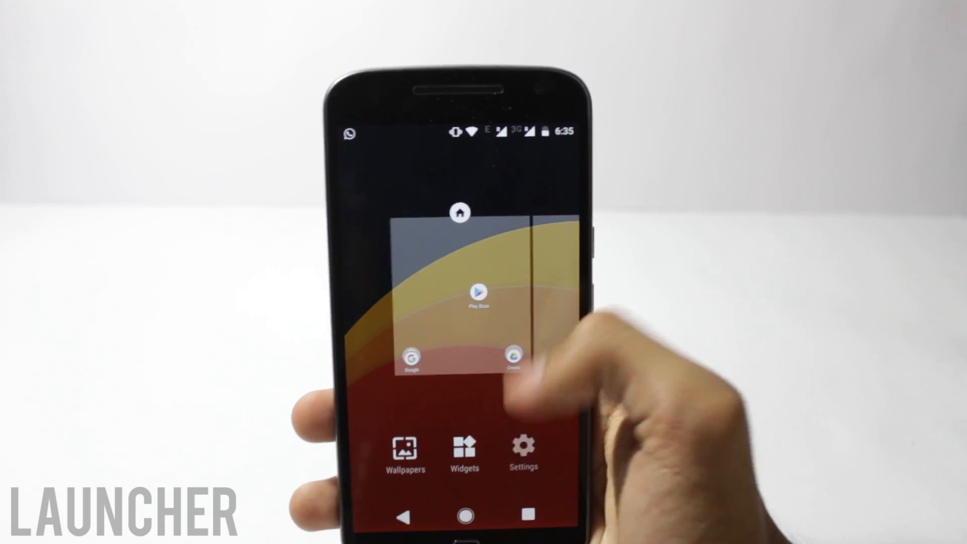
# Browse Nova Settings' Desktop persistent search bar and Dock Background options, then go home.
pyautogui.click(522, 450)
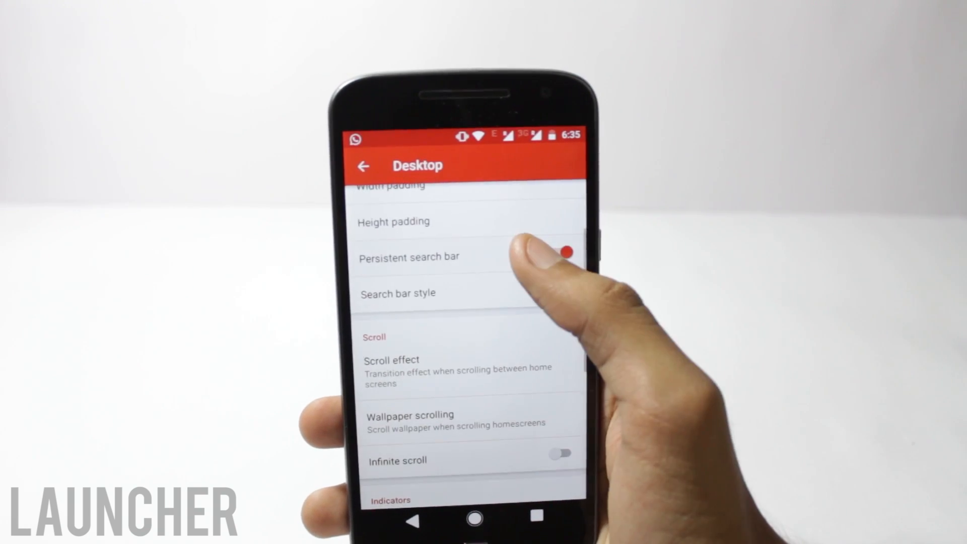
pyautogui.click(364, 165)
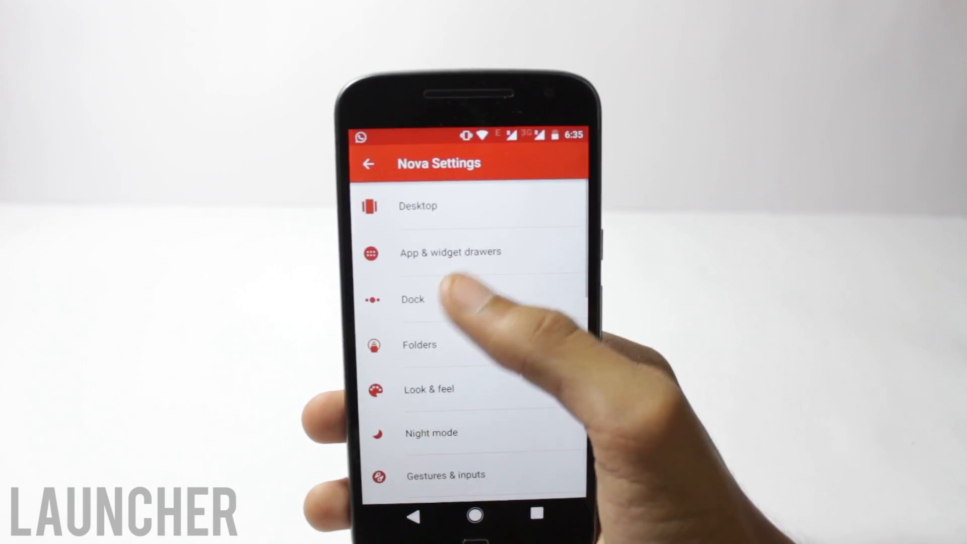
pyautogui.click(413, 299)
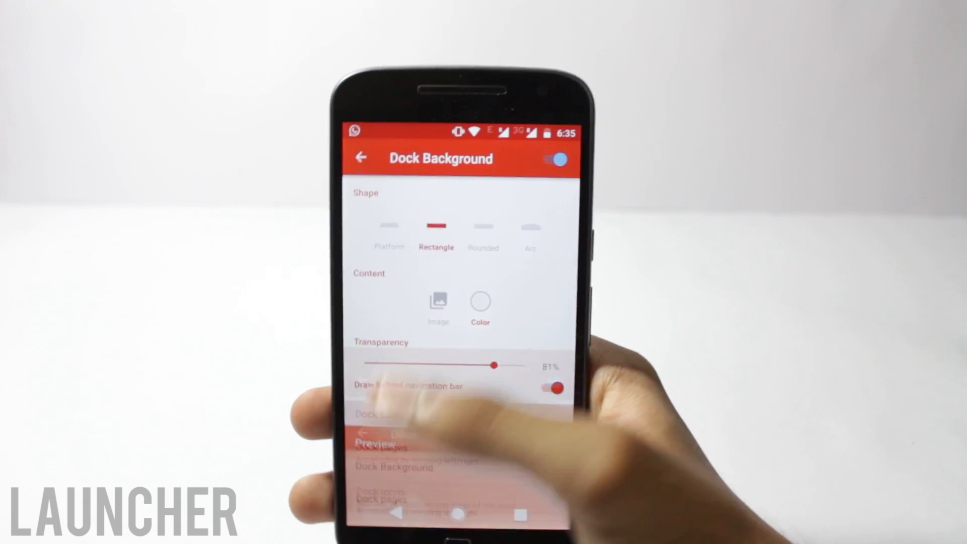
pyautogui.click(361, 157)
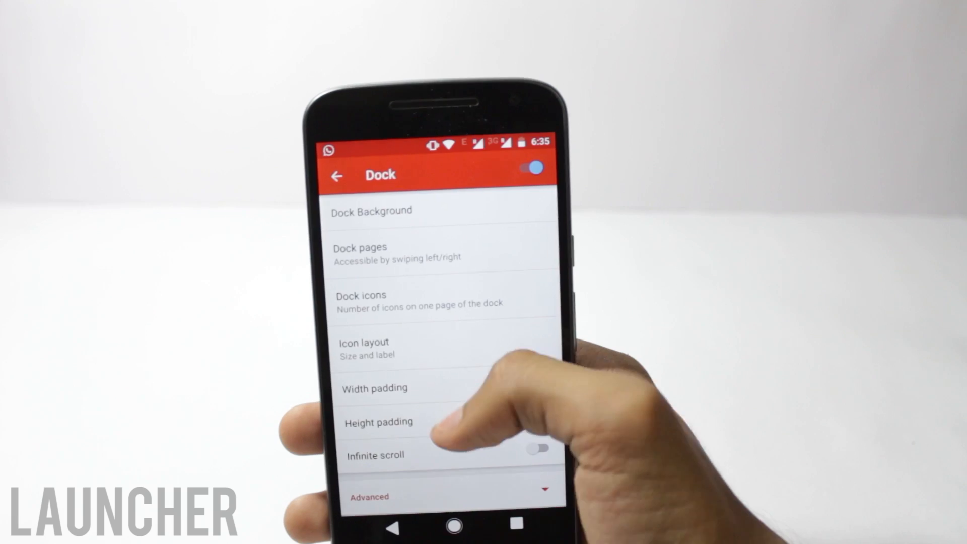
pyautogui.click(338, 177)
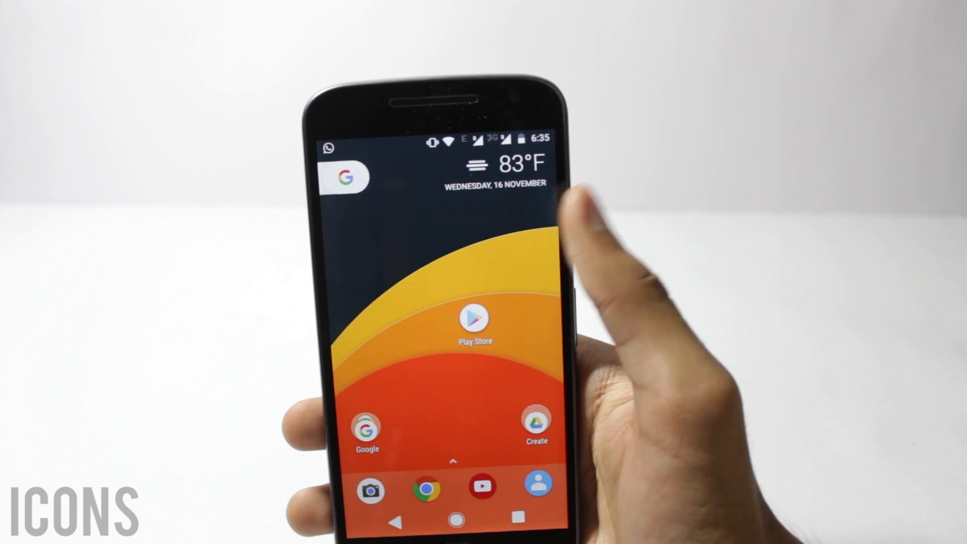
# Search Play Store for 'pixel icons' from recent searches and view an icon pack listing.
pyautogui.click(475, 323)
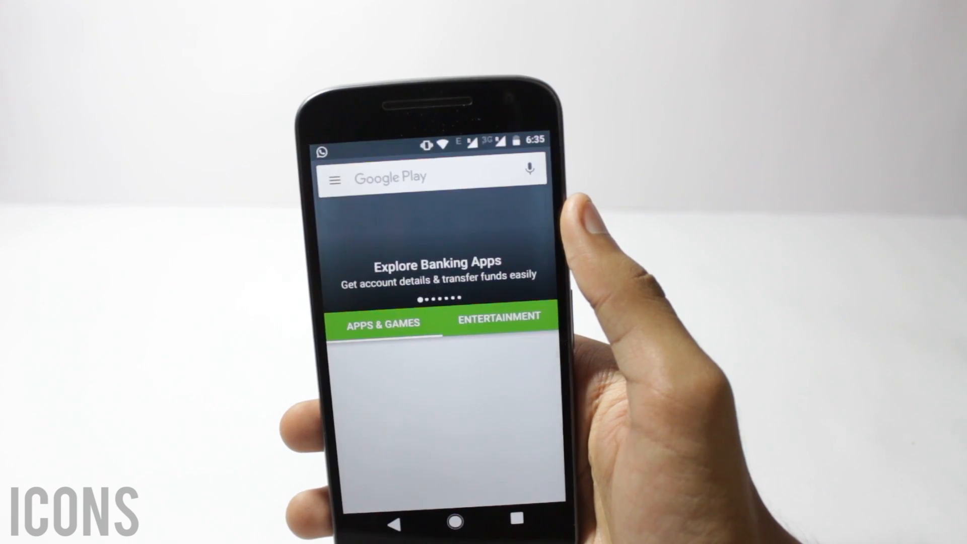
pyautogui.click(419, 177)
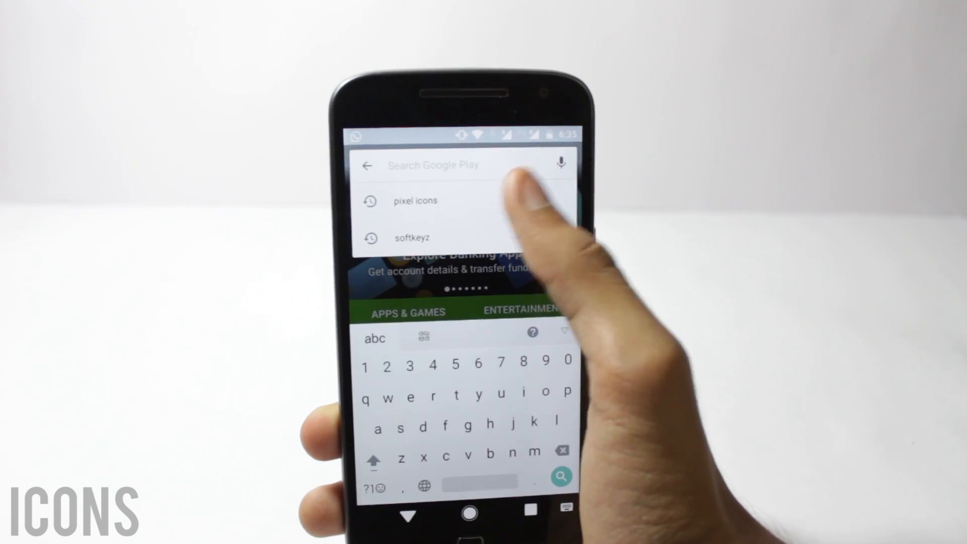
pyautogui.click(414, 200)
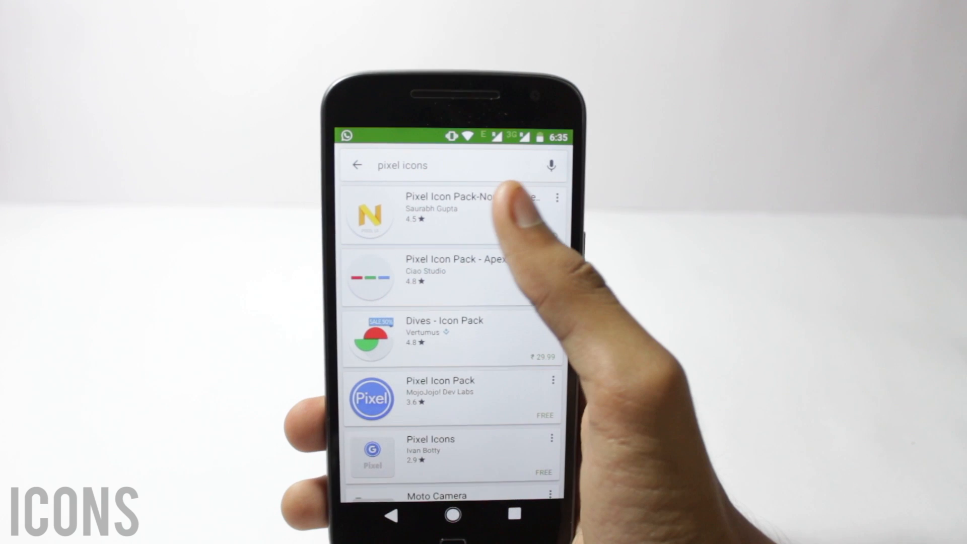
pyautogui.click(454, 213)
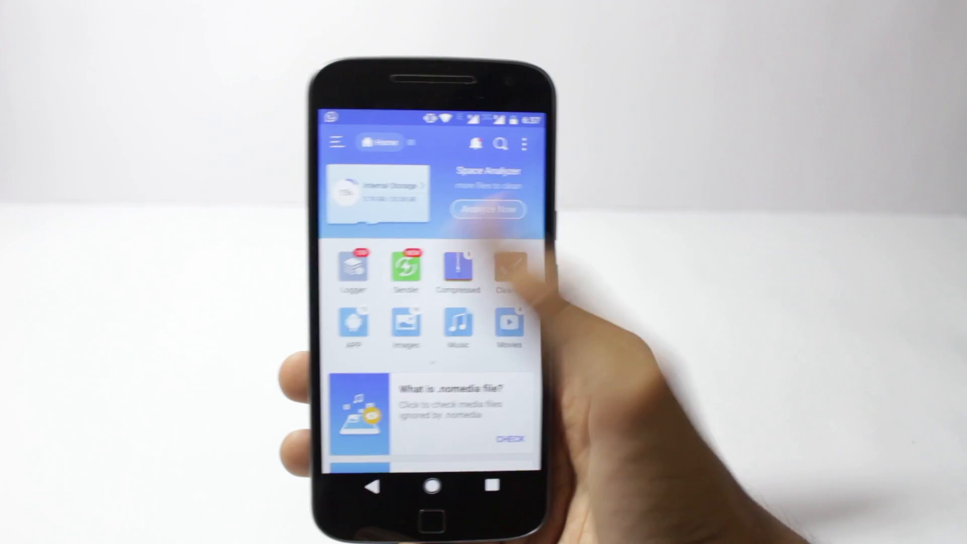
# With Root Explorer, browse to /system/media and view bootanimation.zip's permissions and owner.
pyautogui.click(337, 142)
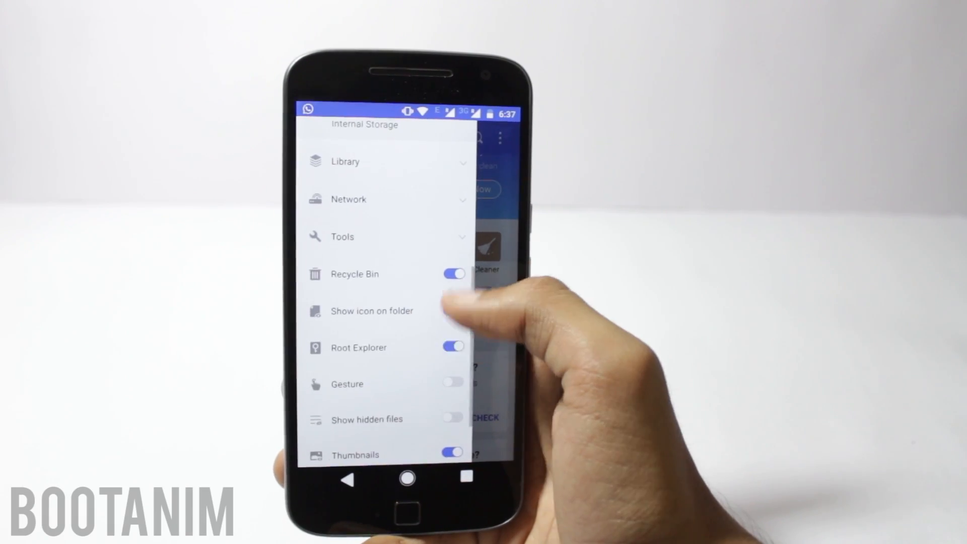
pyautogui.scroll(-3)
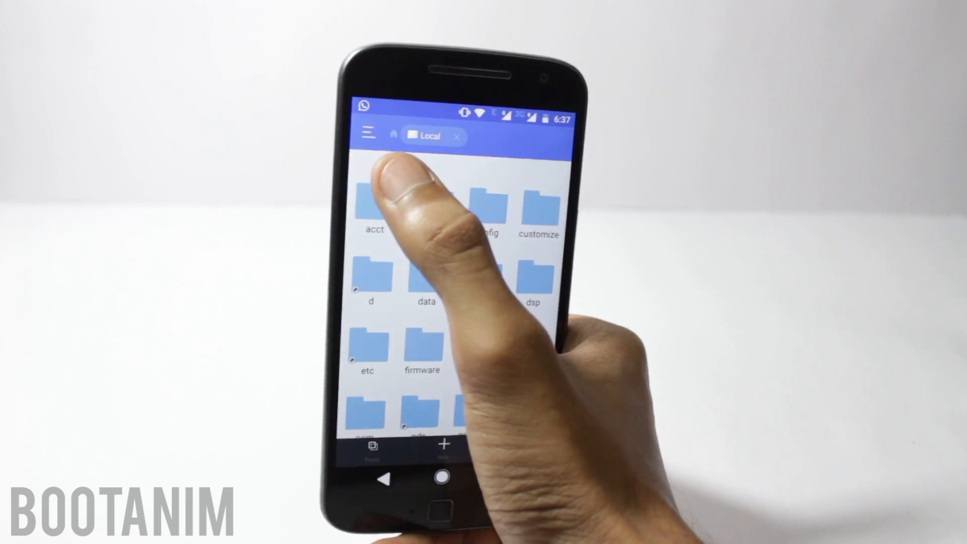
pyautogui.scroll(-3)
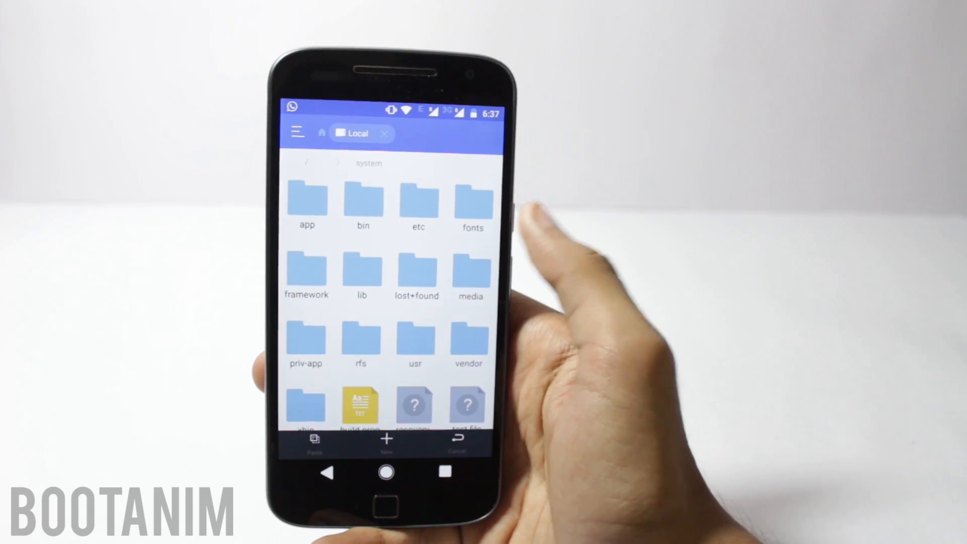
pyautogui.click(470, 273)
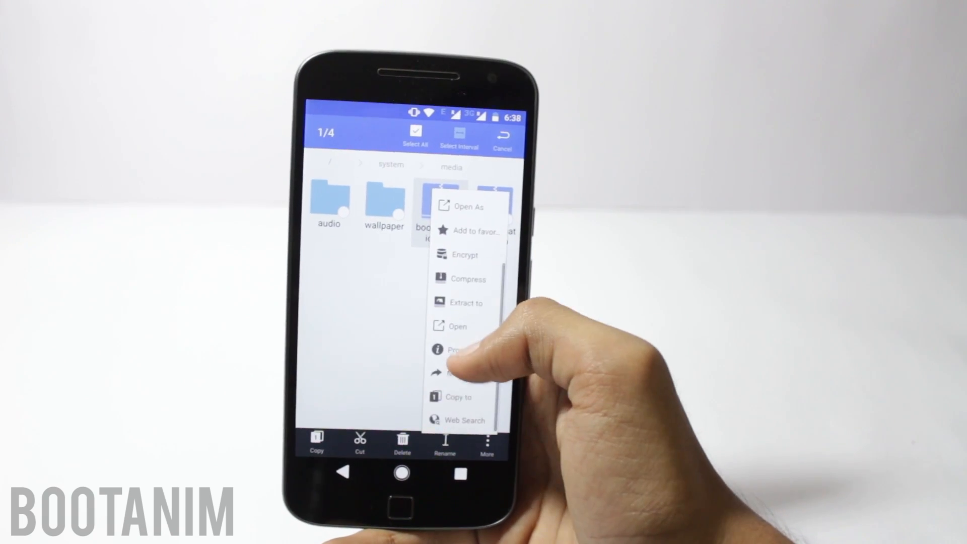
pyautogui.click(457, 349)
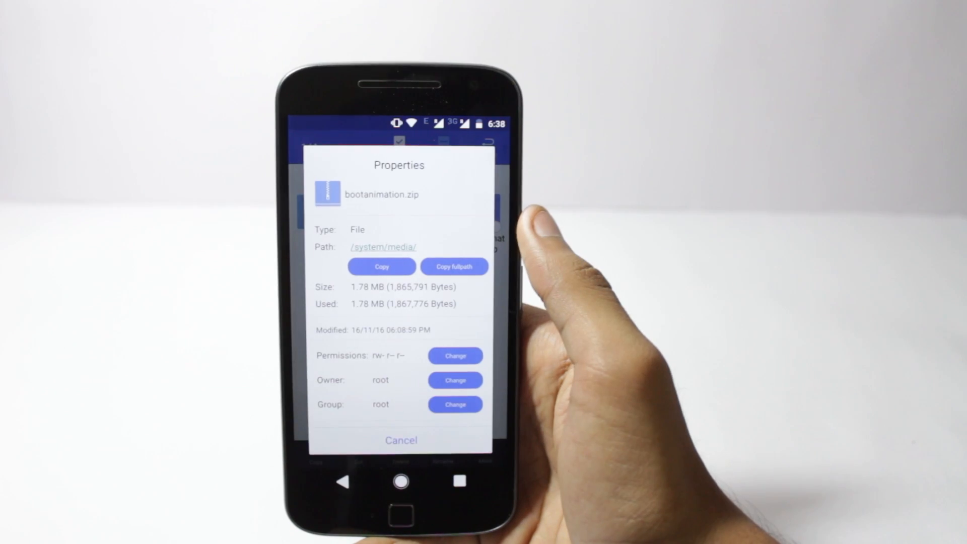
pyautogui.click(401, 440)
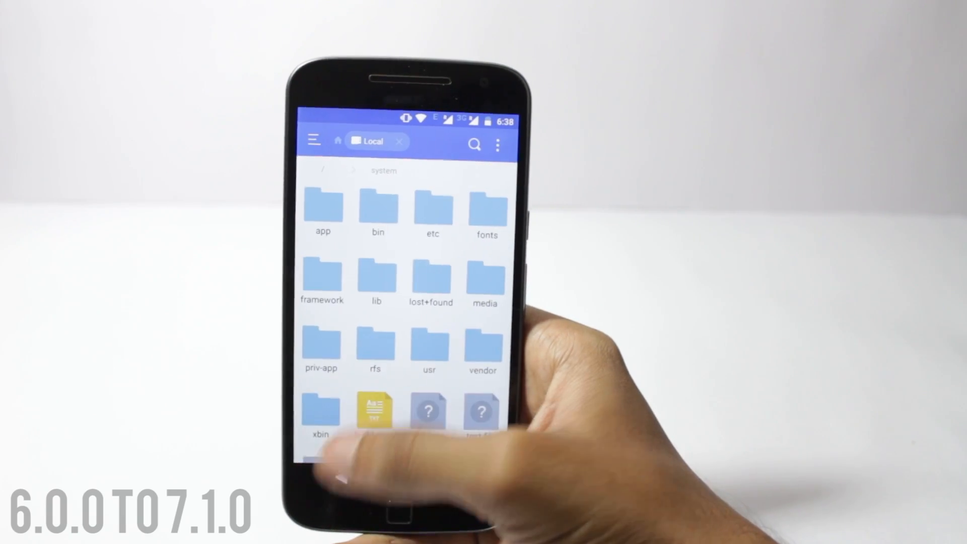
# Edit /system/build.prop so ro.build.version.release reads 7.1.0 and save it.
pyautogui.scroll(-3)
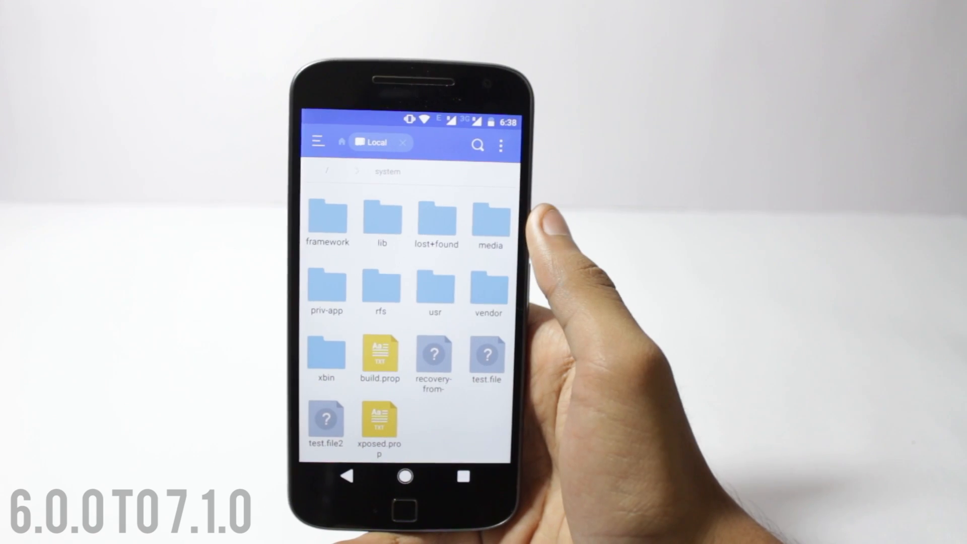
pyautogui.scroll(-3)
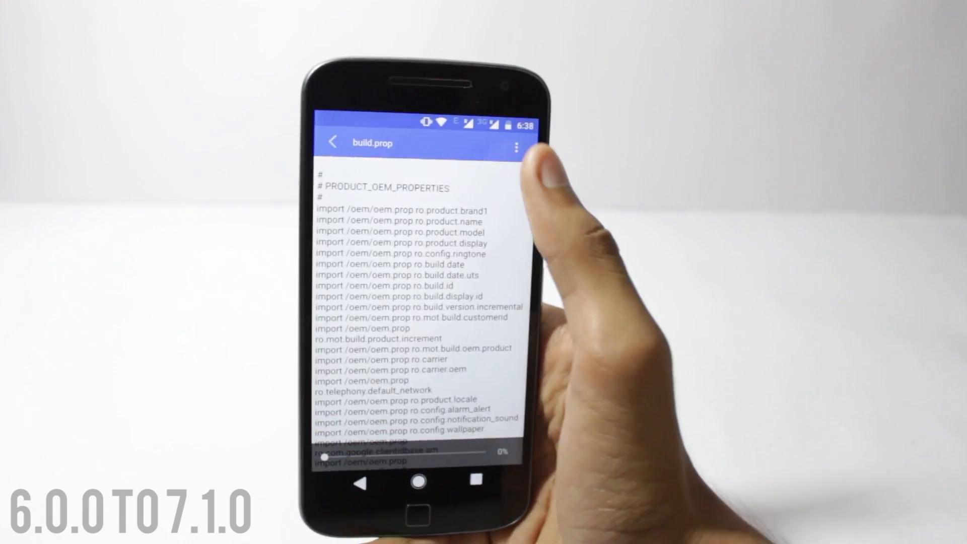
pyautogui.click(516, 148)
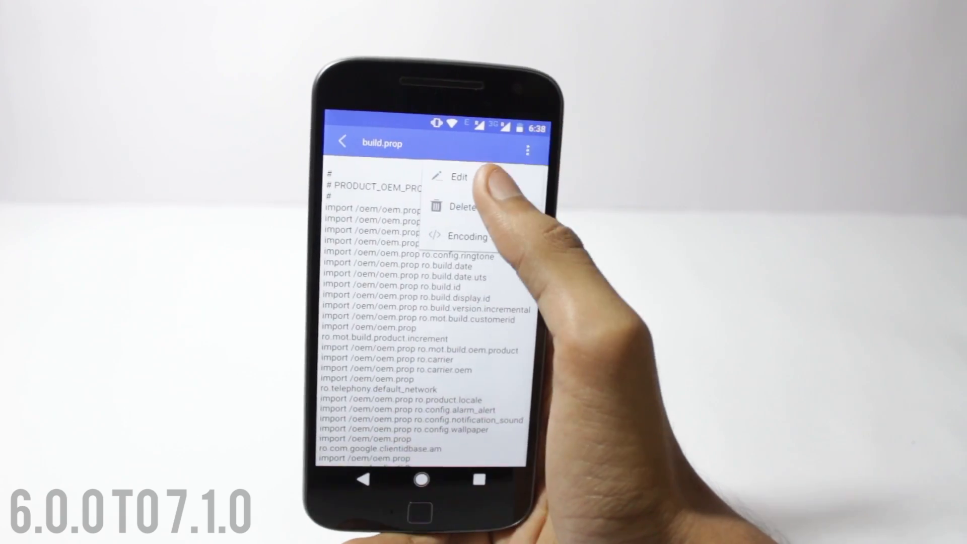
pyautogui.click(459, 177)
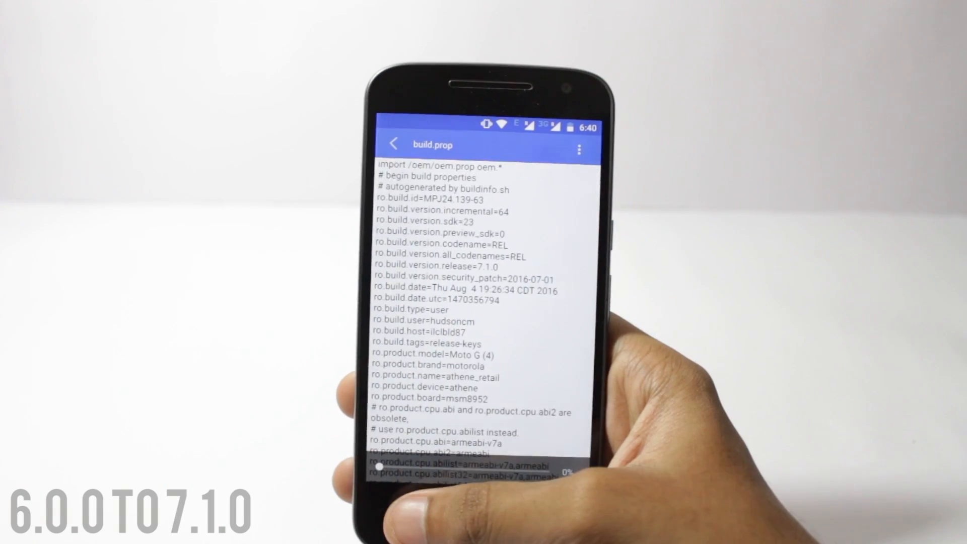
pyautogui.click(393, 144)
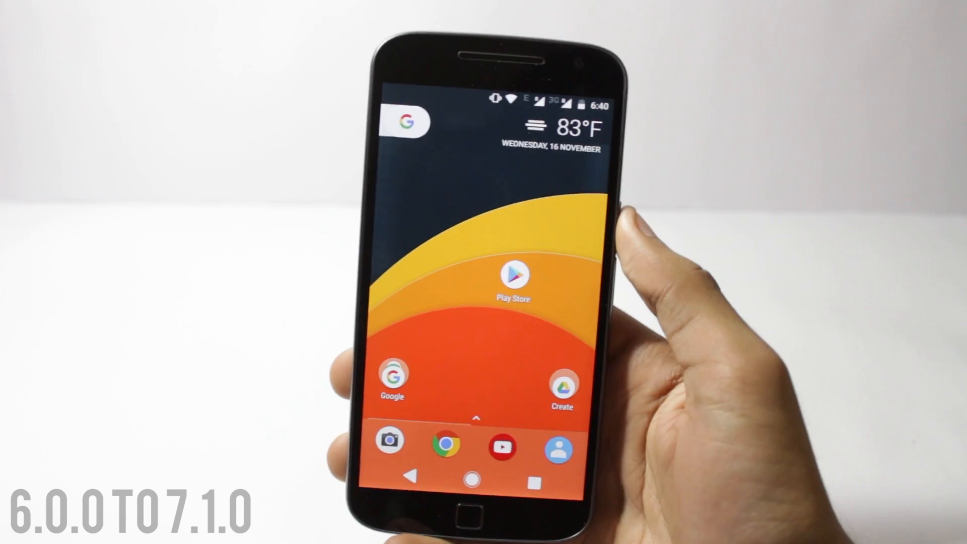
# Launch SoftKeyZ from the app drawer, skip its intro and view the button selection's overflow options.
pyautogui.click(473, 419)
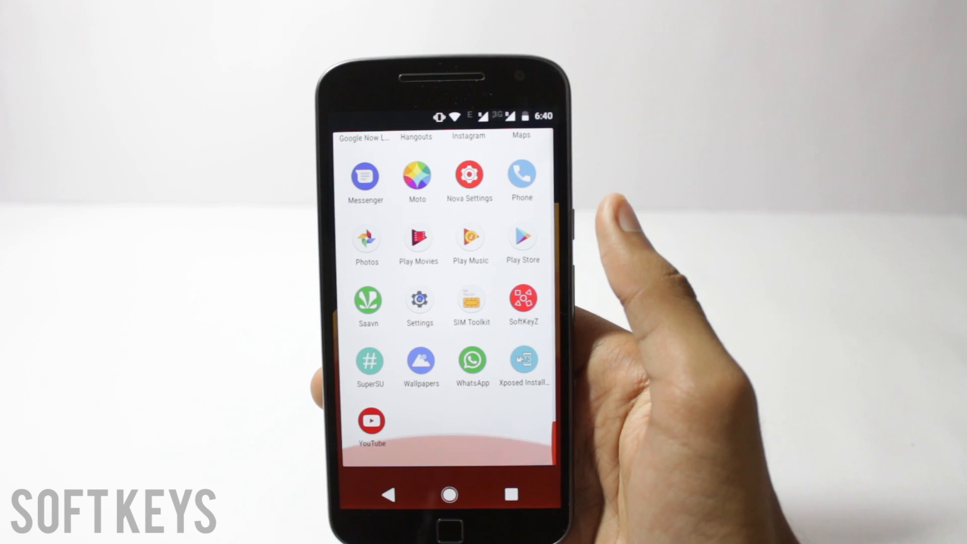
pyautogui.click(523, 301)
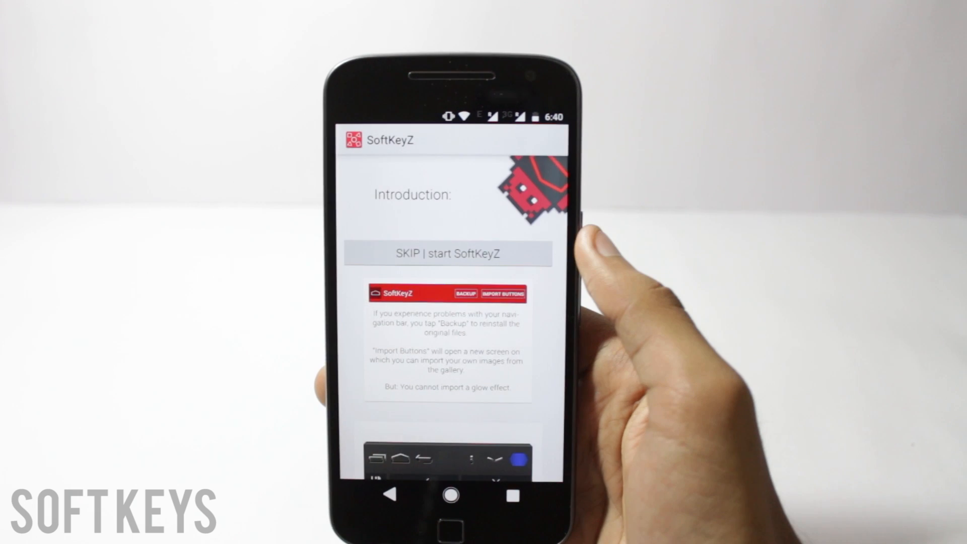
pyautogui.click(447, 254)
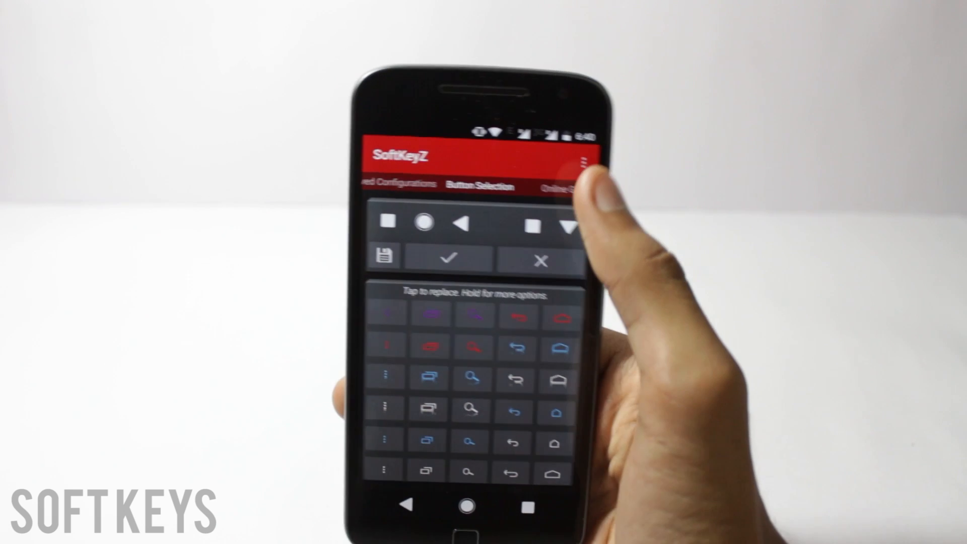
pyautogui.click(580, 164)
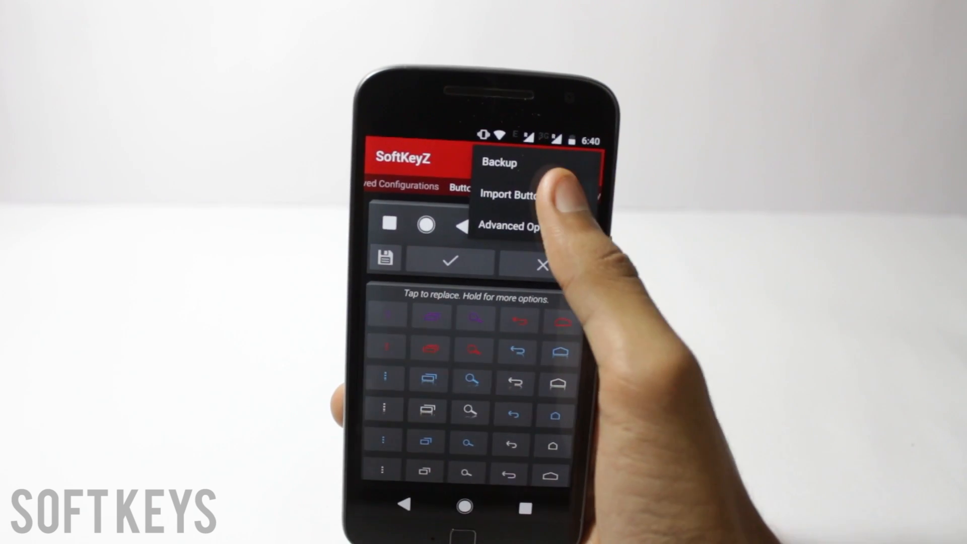
pyautogui.click(508, 195)
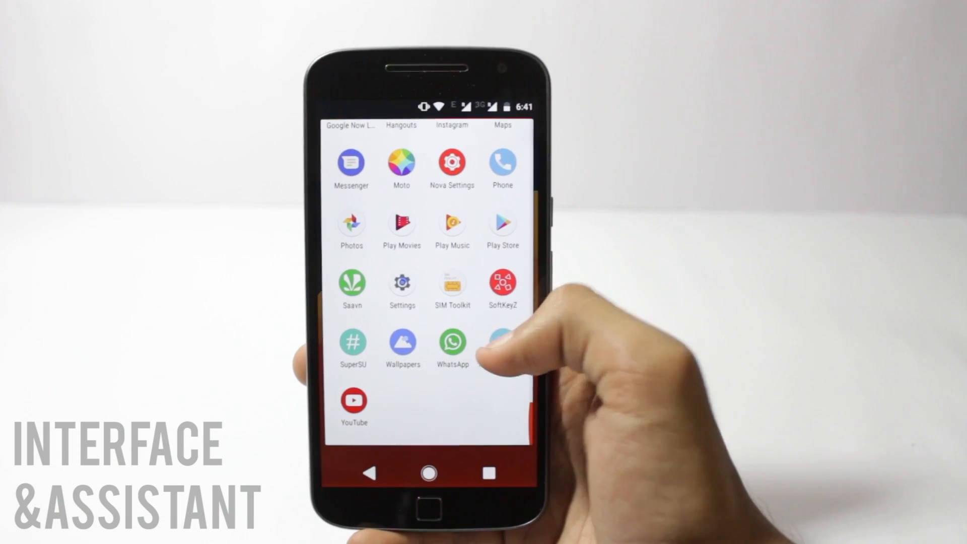
# Launch Xposed Installer and go to its installed Modules list.
pyautogui.click(500, 346)
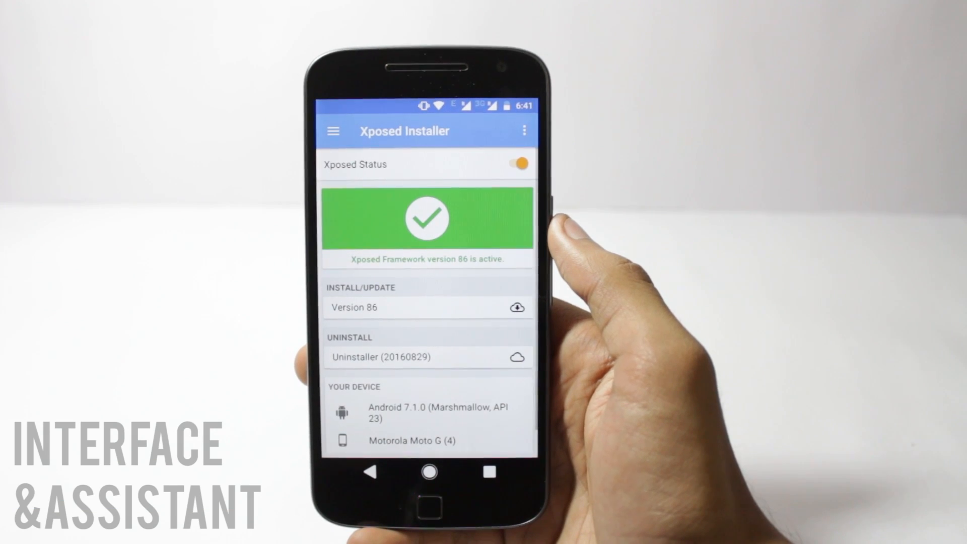
pyautogui.click(334, 131)
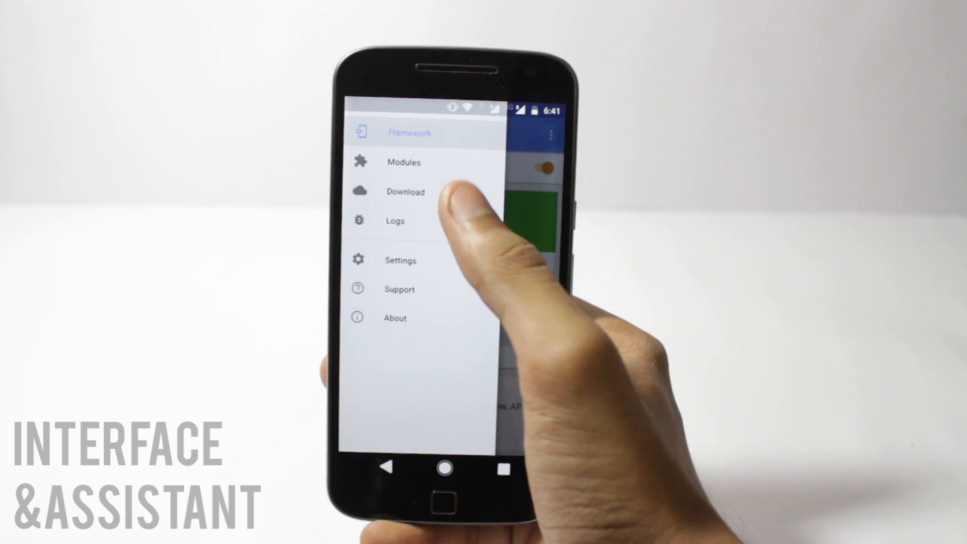
pyautogui.click(404, 162)
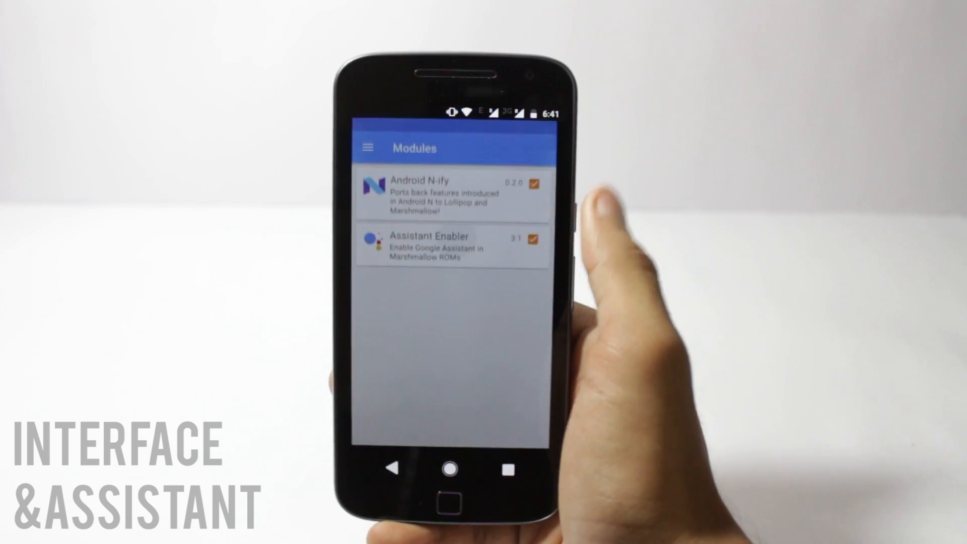
# Enable Assistant in Assistant Enabler, then view the Android N-ify module.
pyautogui.click(427, 245)
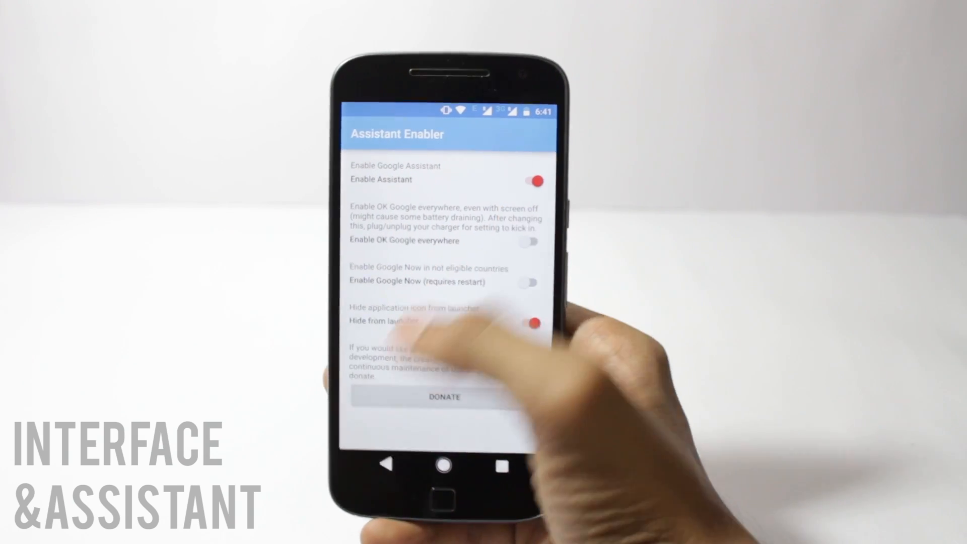
pyautogui.click(387, 466)
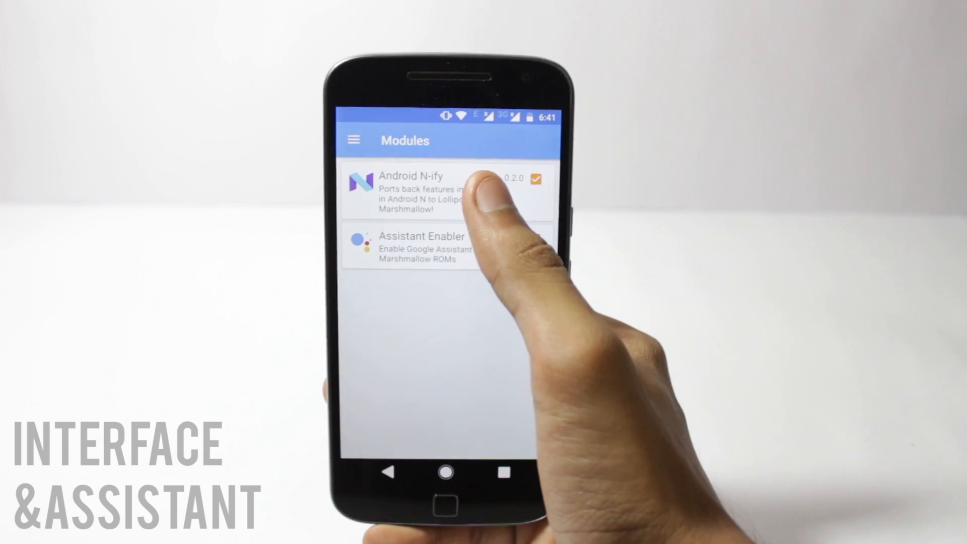
pyautogui.click(432, 191)
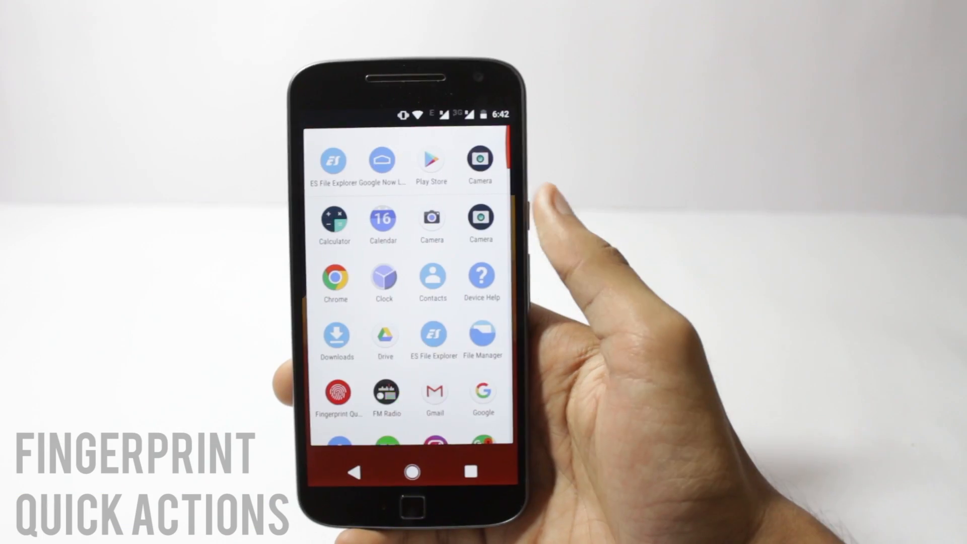
# Launch Fingerprint Quick Action and view the Single Tap action choices, currently Go home.
pyautogui.click(336, 395)
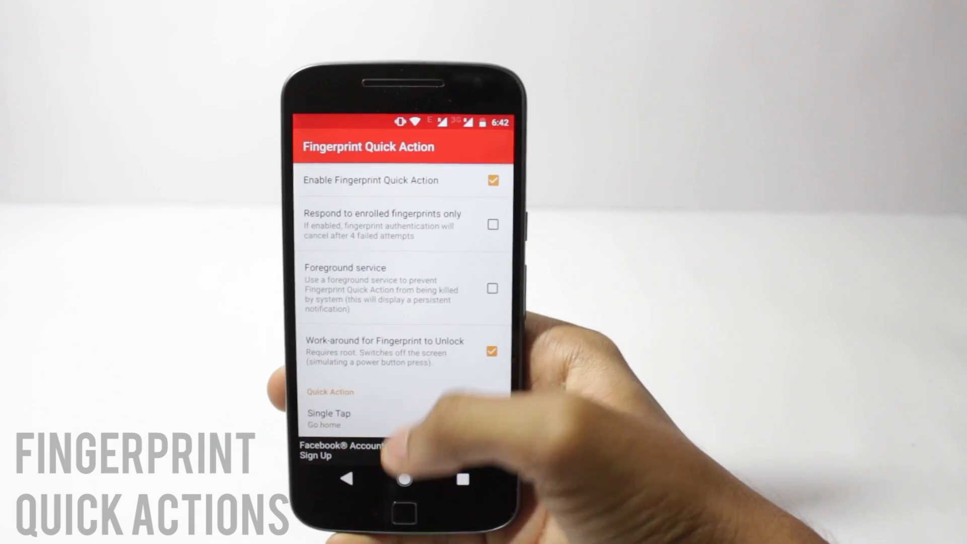
pyautogui.click(329, 413)
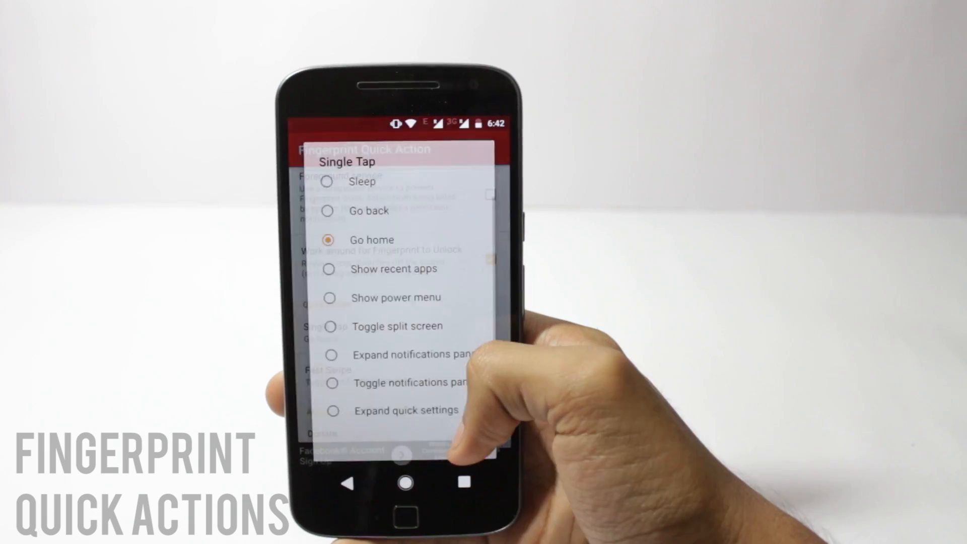